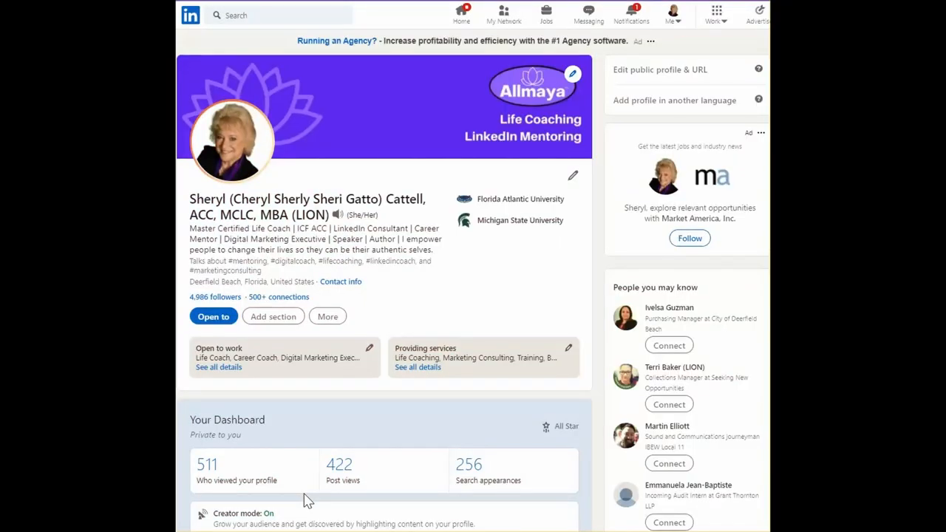
mouse_move(412, 404)
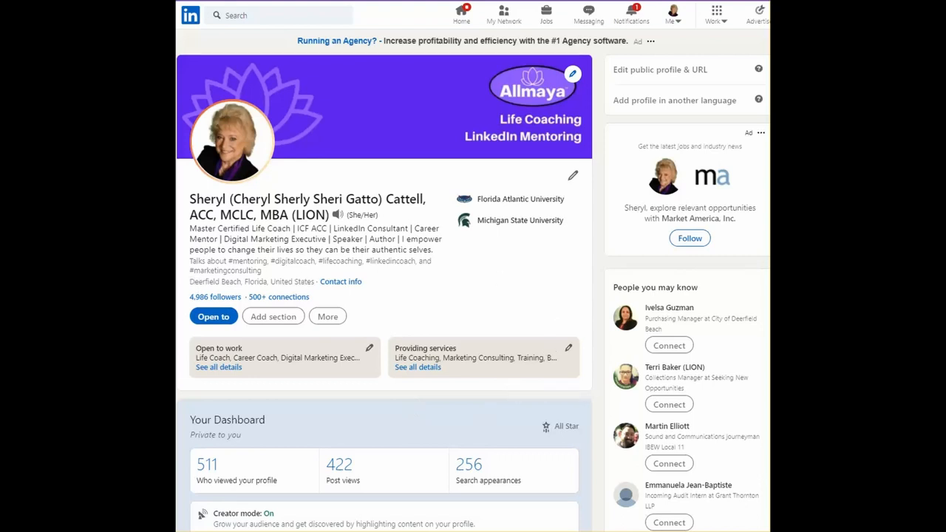
mouse_move(227, 157)
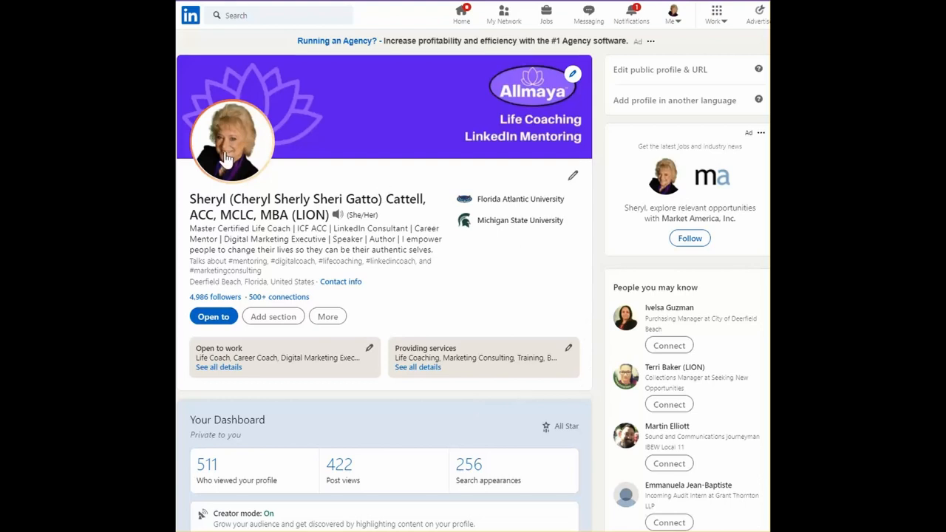
mouse_move(230, 337)
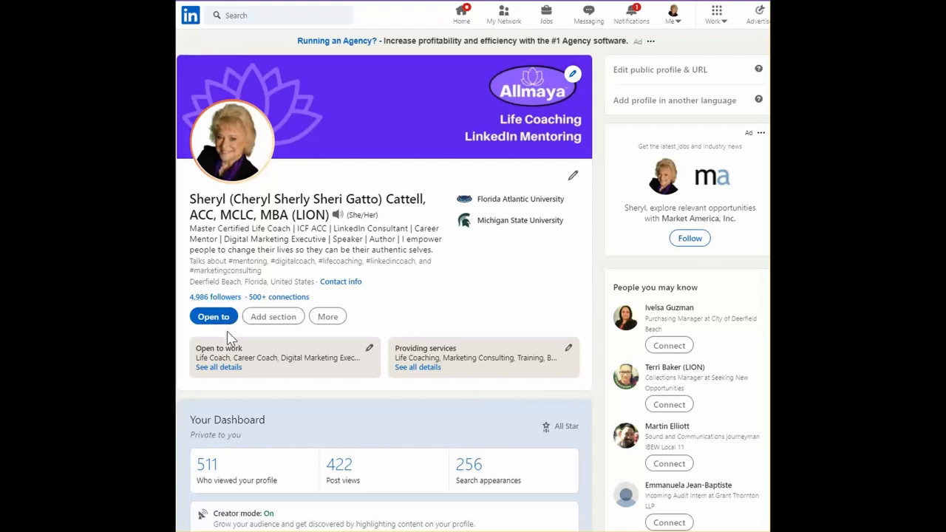
mouse_move(437, 354)
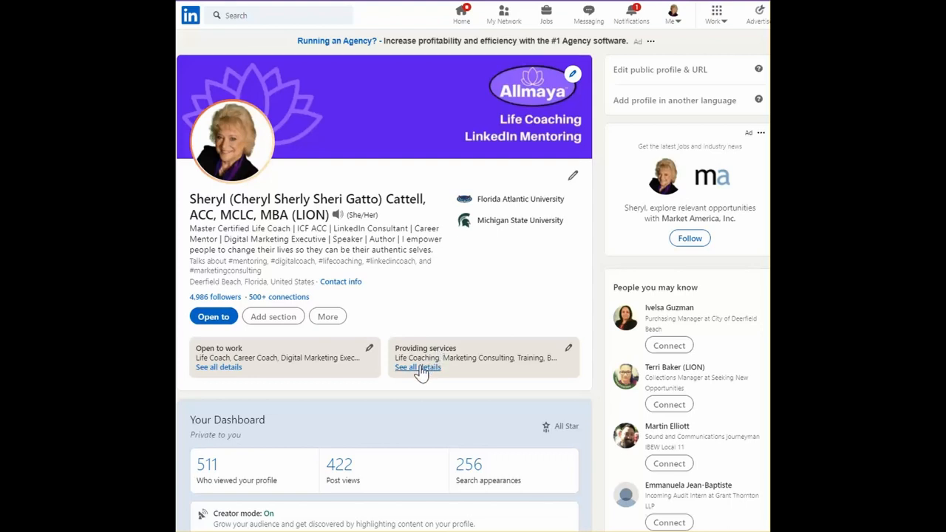
Go to the full Services page from Providing services and look through its sections.
left_click(417, 366)
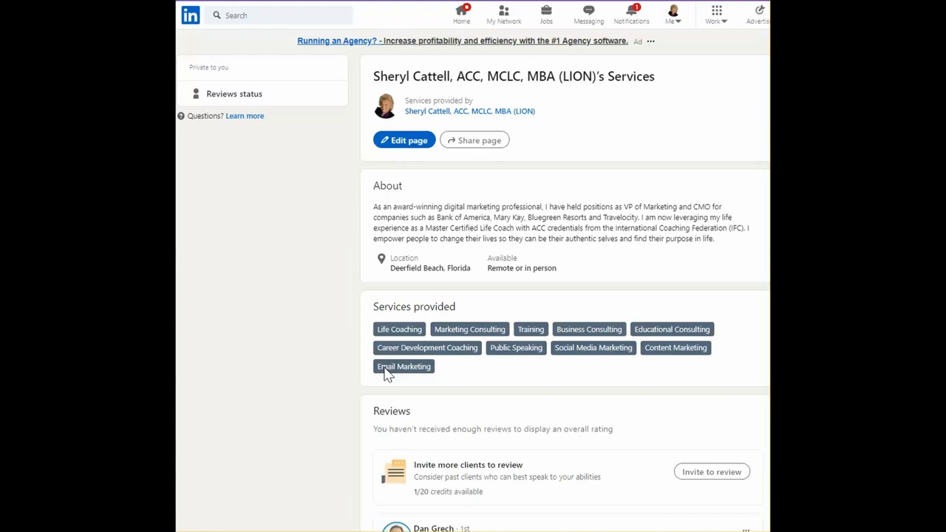
scroll("down", 3)
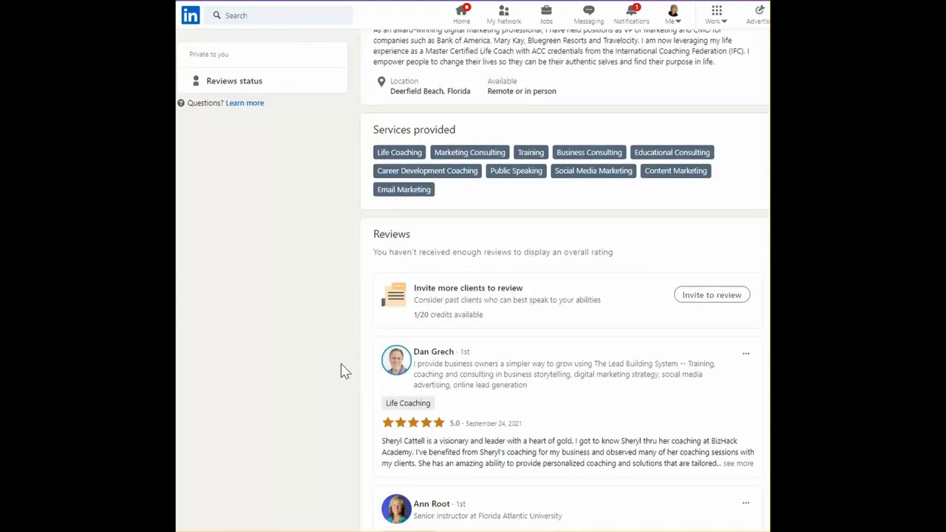
mouse_move(432, 228)
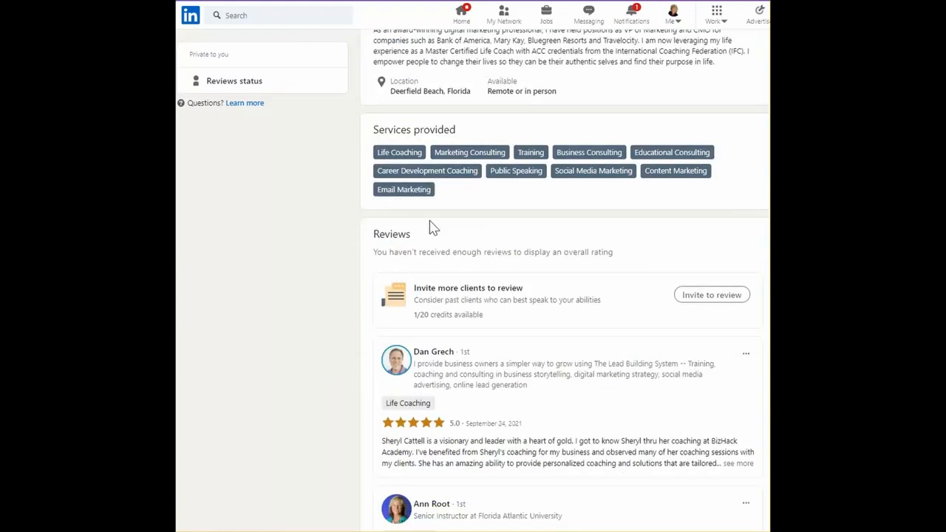
mouse_move(514, 341)
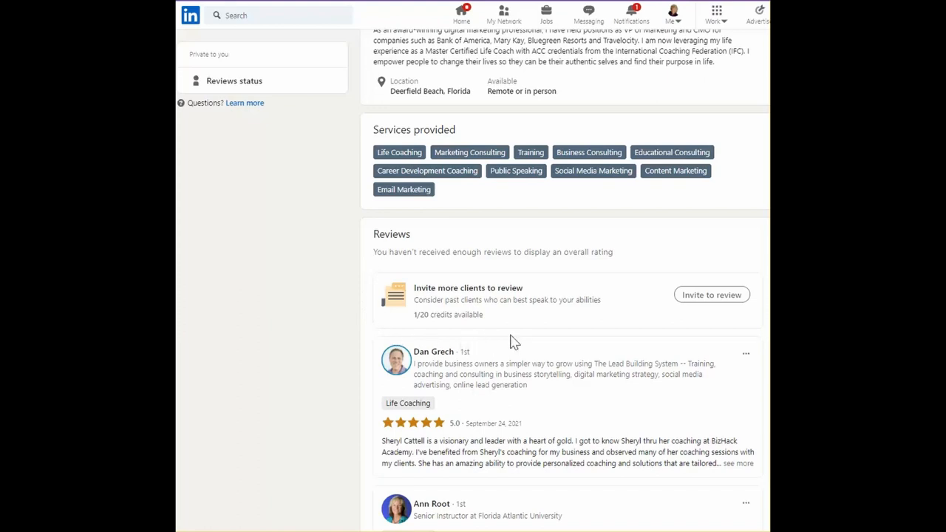
mouse_move(753, 331)
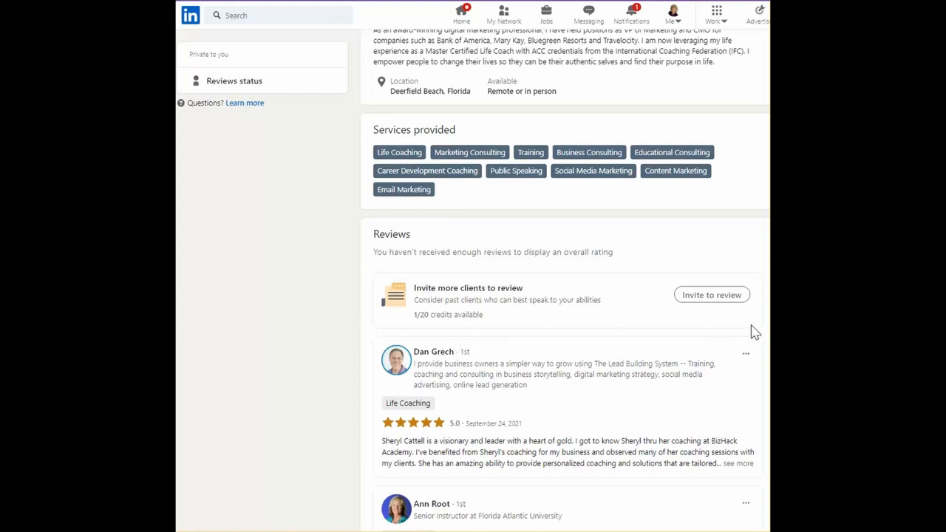
mouse_move(362, 215)
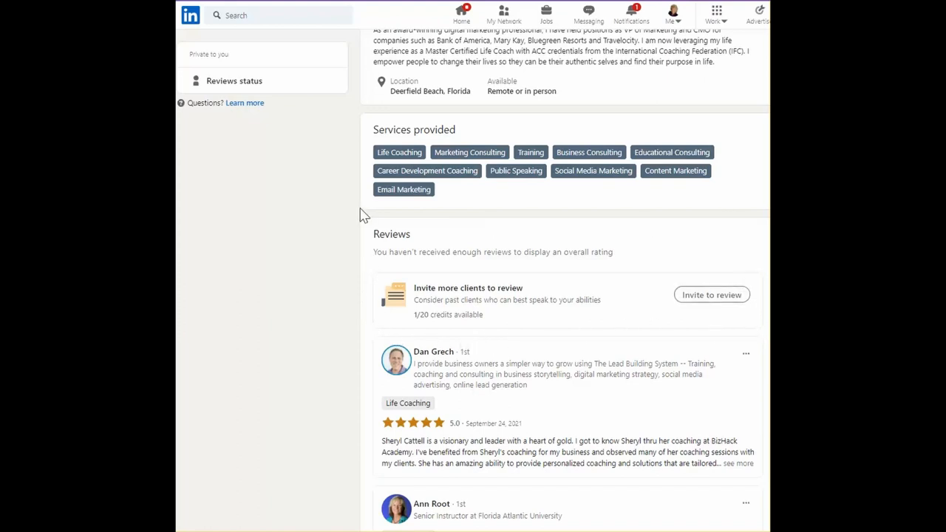
scroll("up", 3)
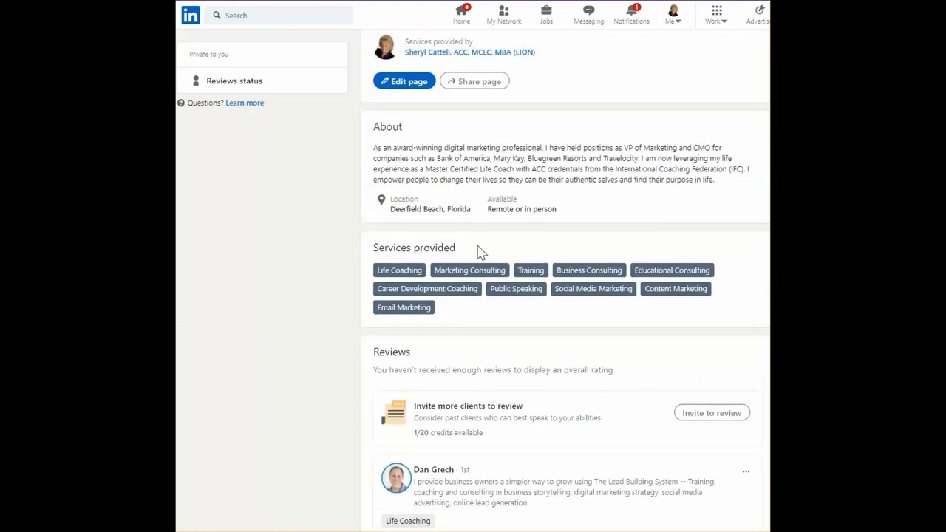
scroll("down", 3)
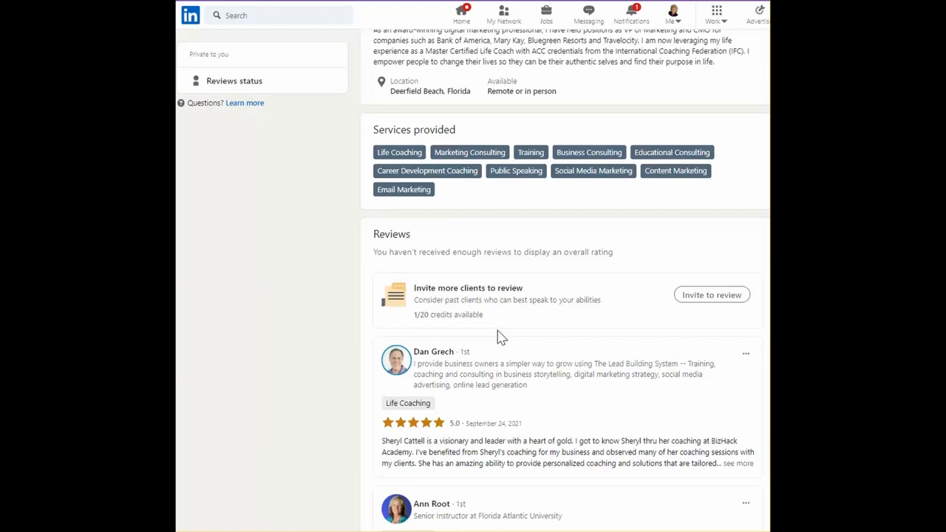
mouse_move(434, 288)
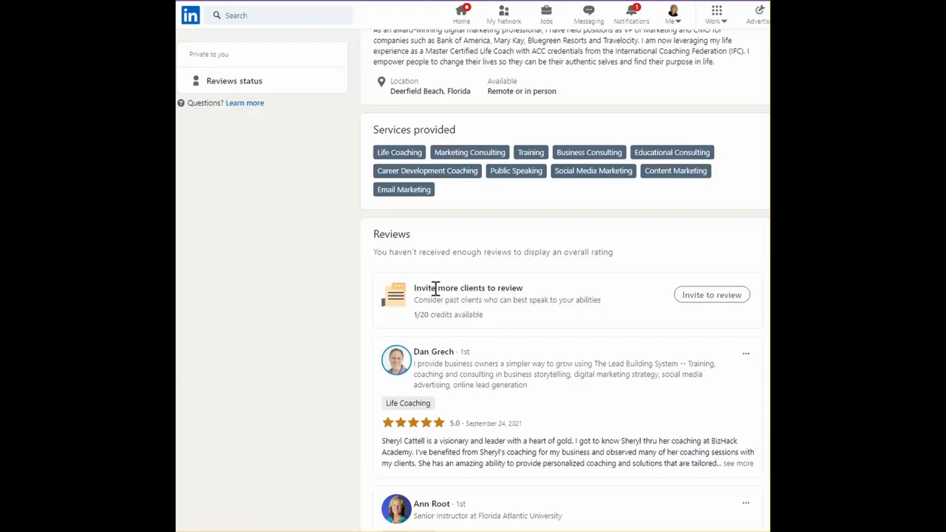
mouse_move(437, 289)
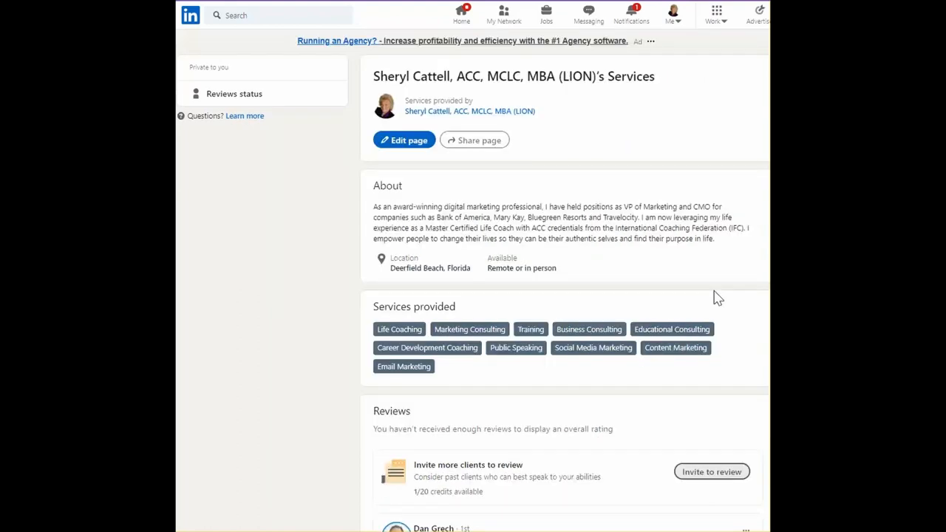
scroll("down", 3)
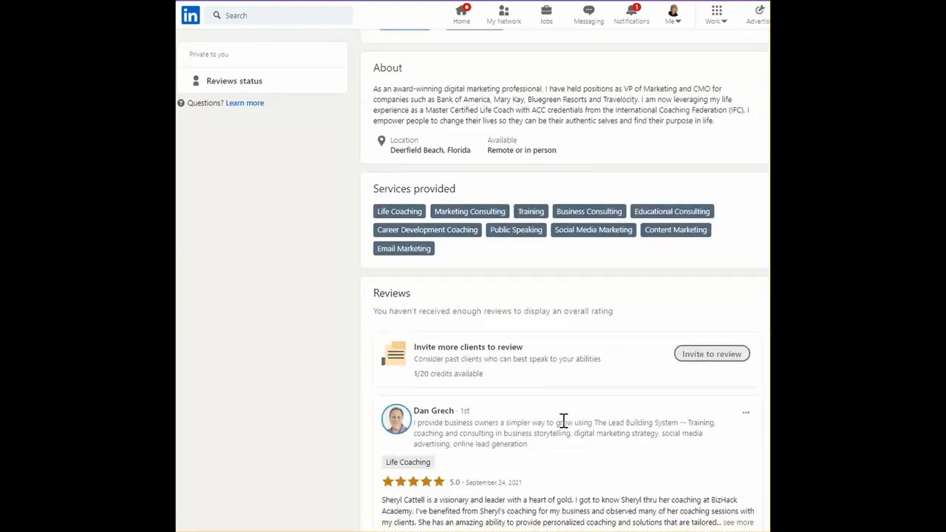
Start inviting past clients to review, bringing up the service category choices.
left_click(711, 353)
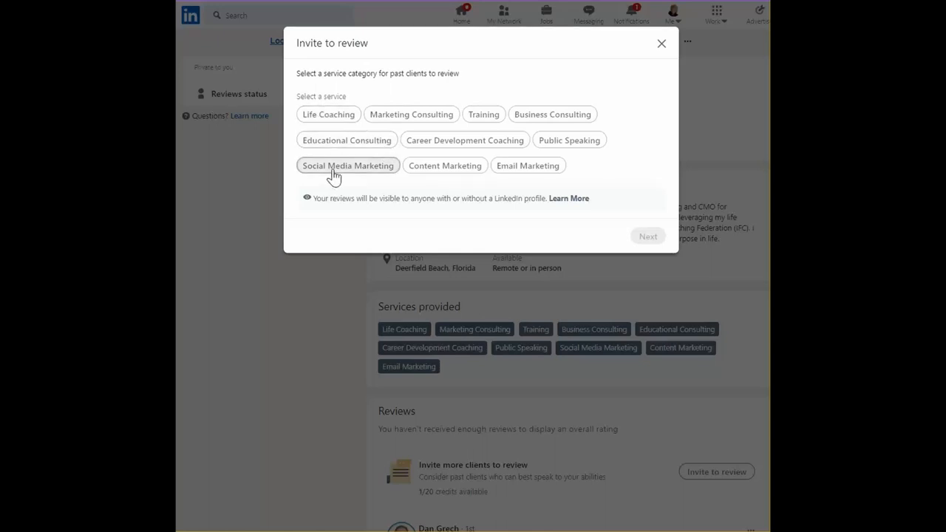
Choose Social Media Marketing, view connections to invite, then close the invitation and go to notifications.
left_click(347, 165)
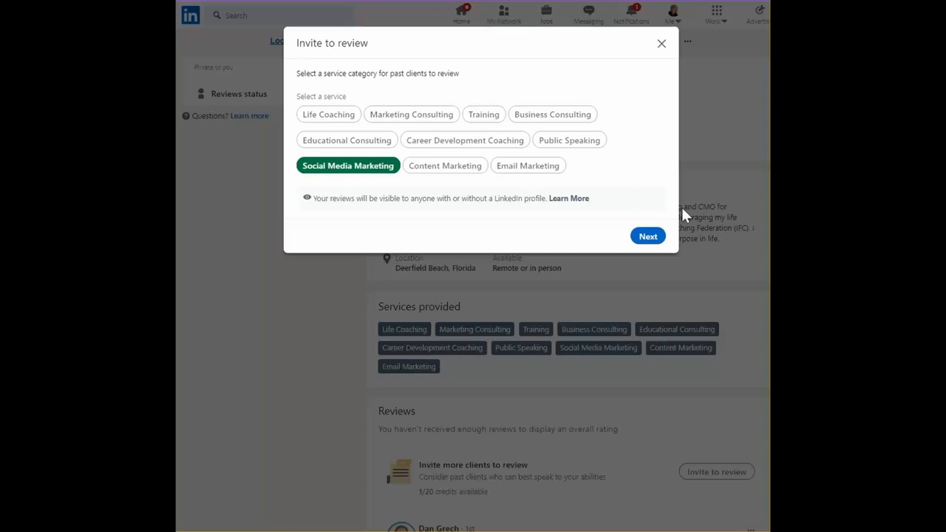
left_click(647, 236)
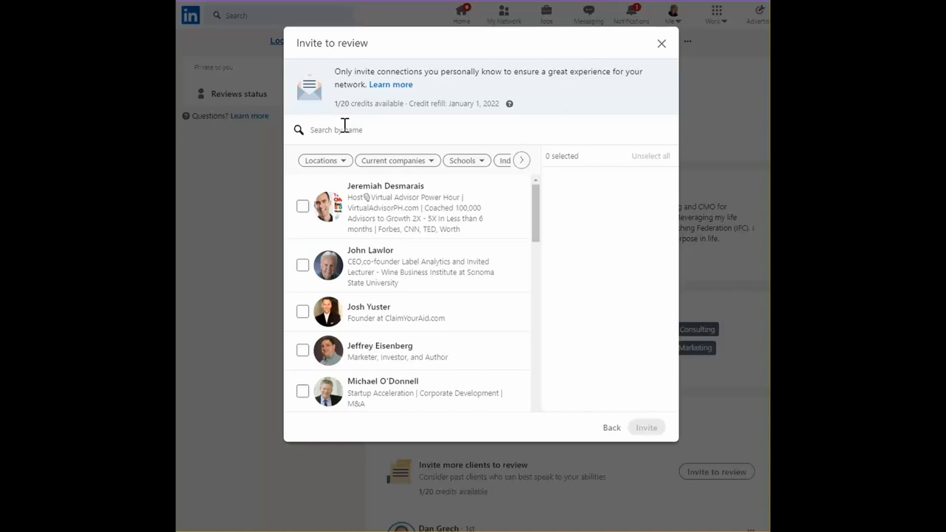
mouse_move(652, 58)
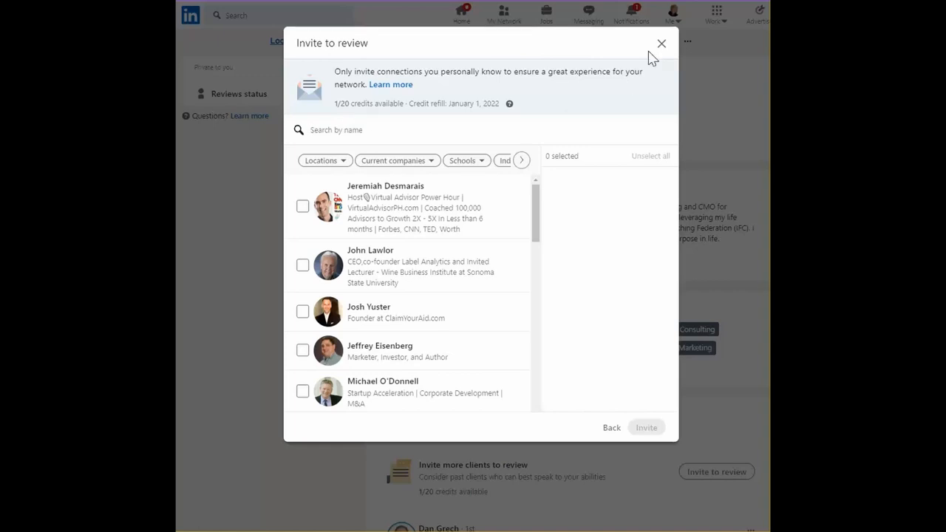
left_click(661, 42)
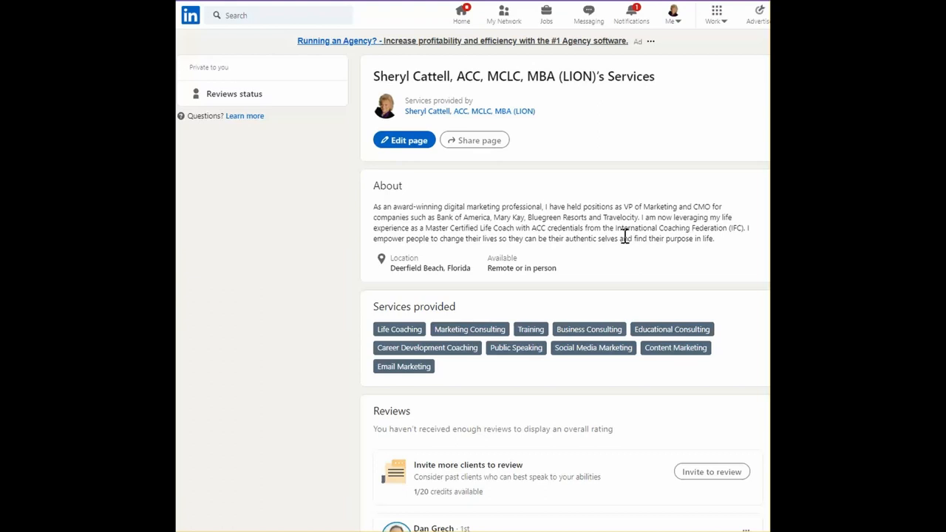
mouse_move(630, 39)
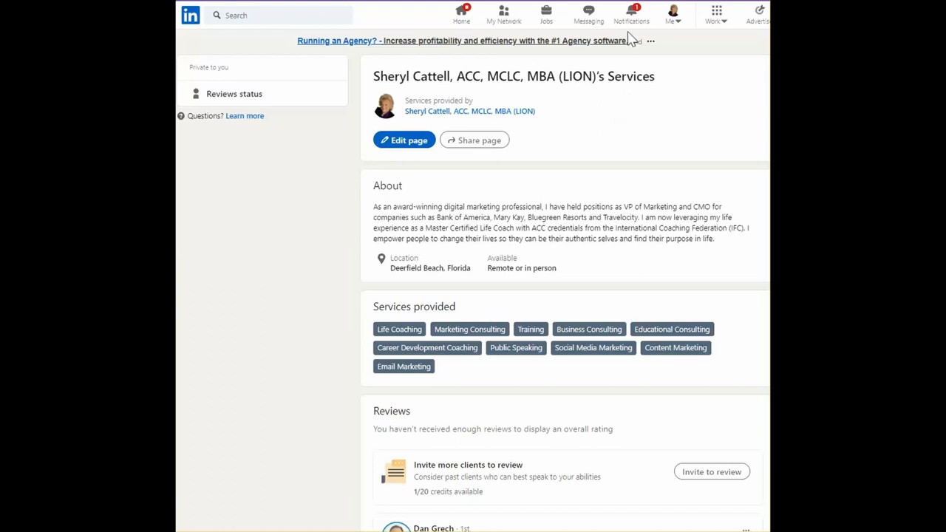
mouse_move(588, 13)
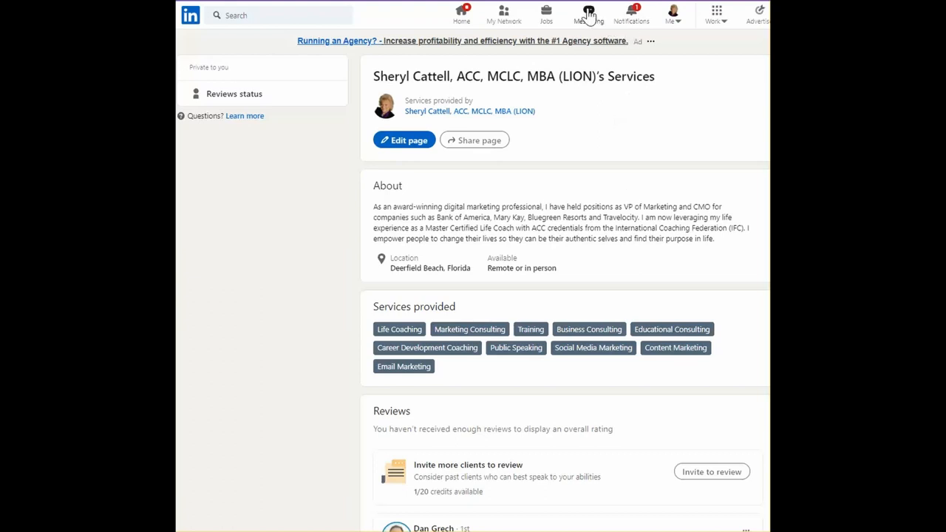
left_click(631, 13)
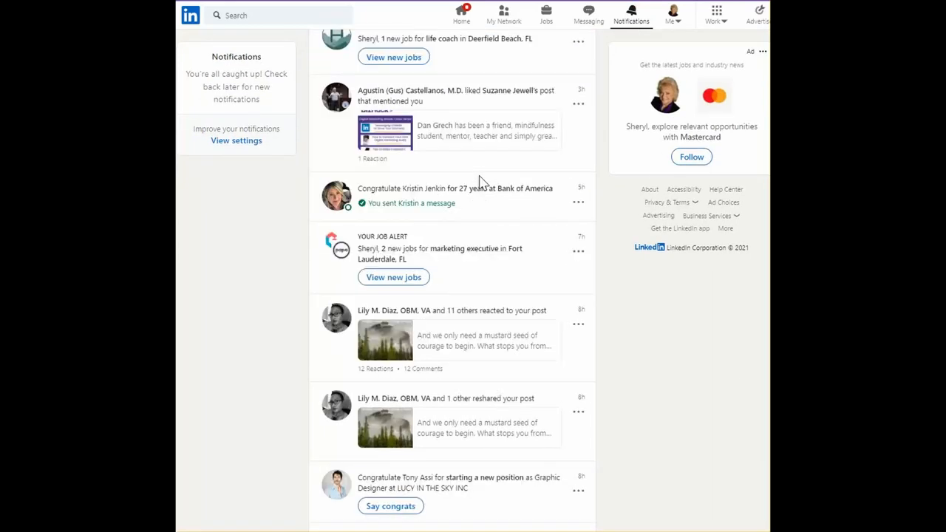
Scroll down through the notifications feed to look at older notifications.
scroll("down", 3)
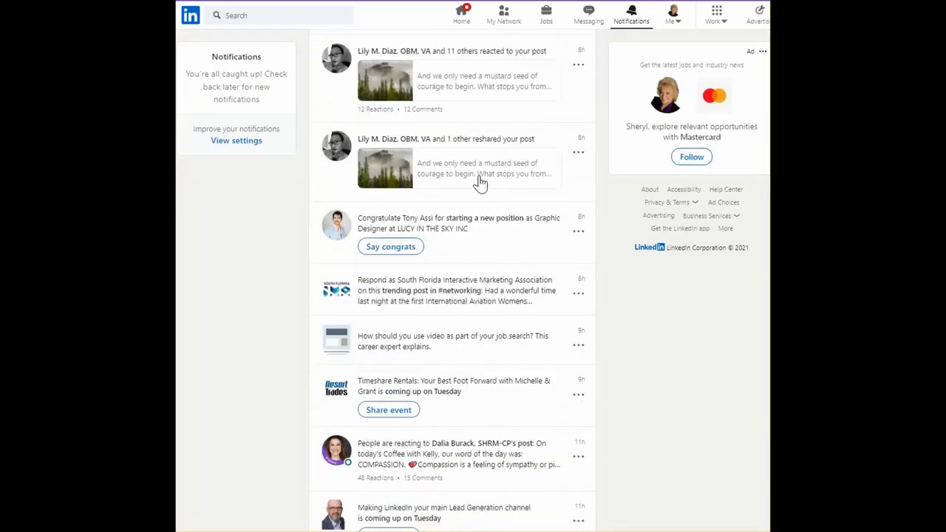
scroll("down", 3)
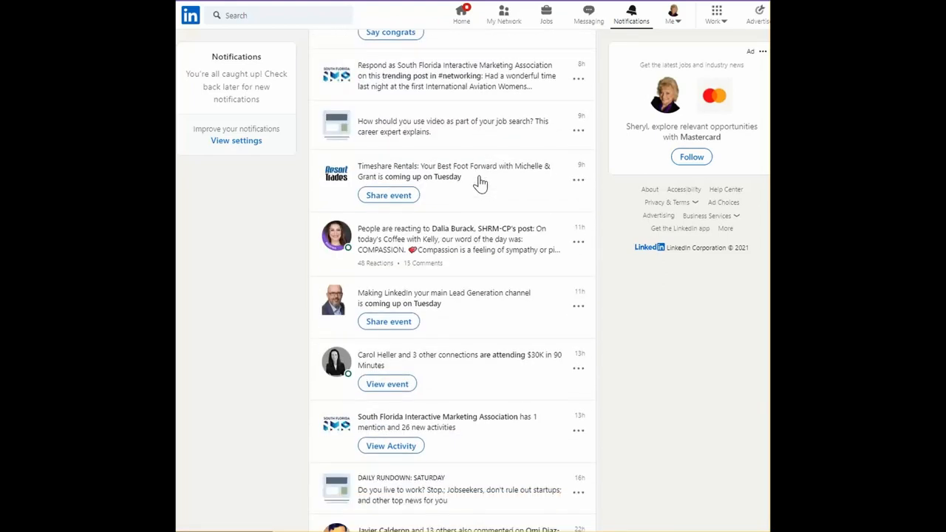
scroll("down", 3)
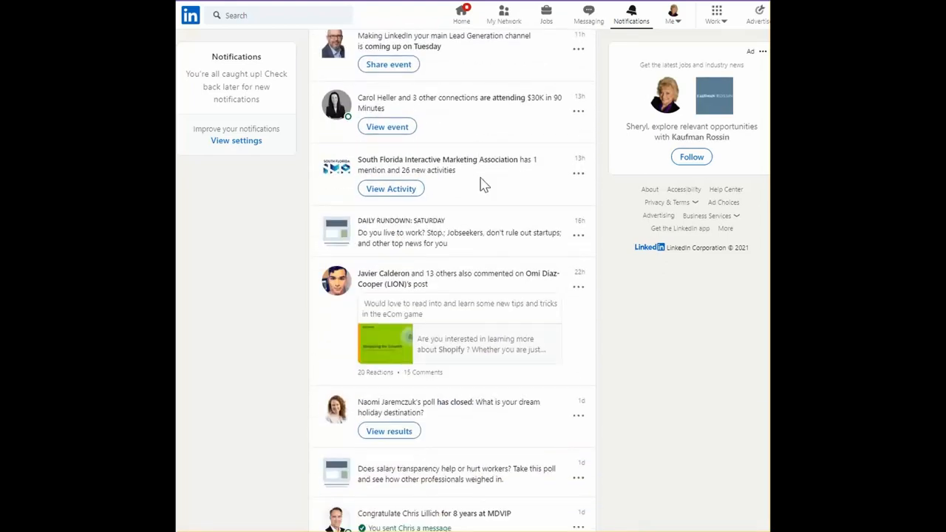
scroll("down", 3)
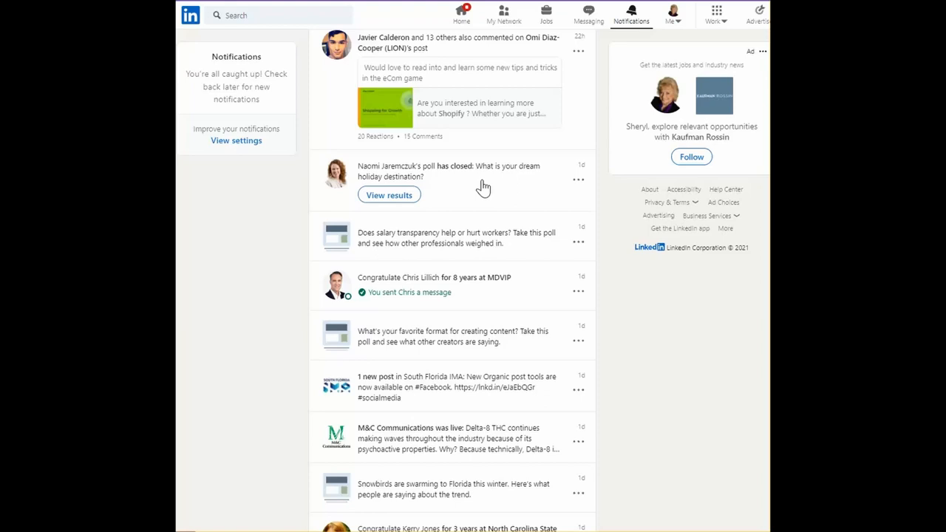
scroll("down", 3)
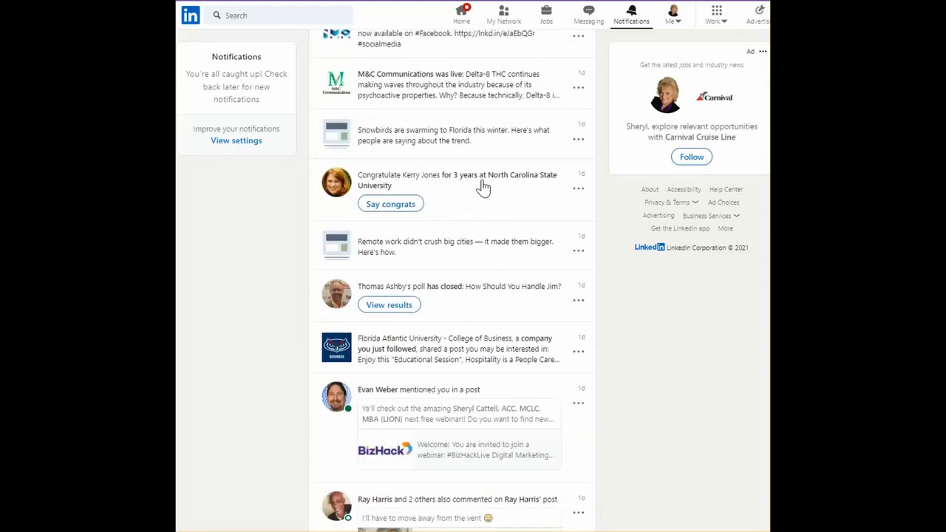
scroll("down", 3)
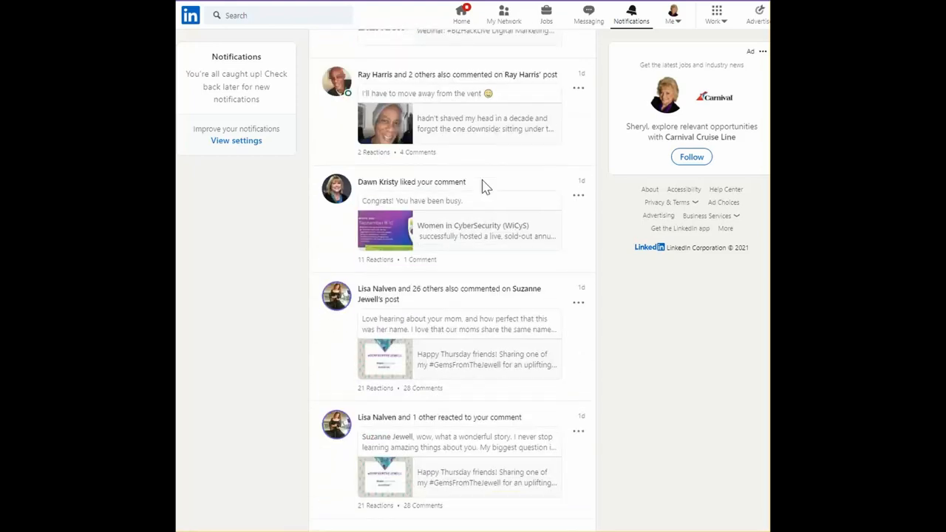
scroll("down", 3)
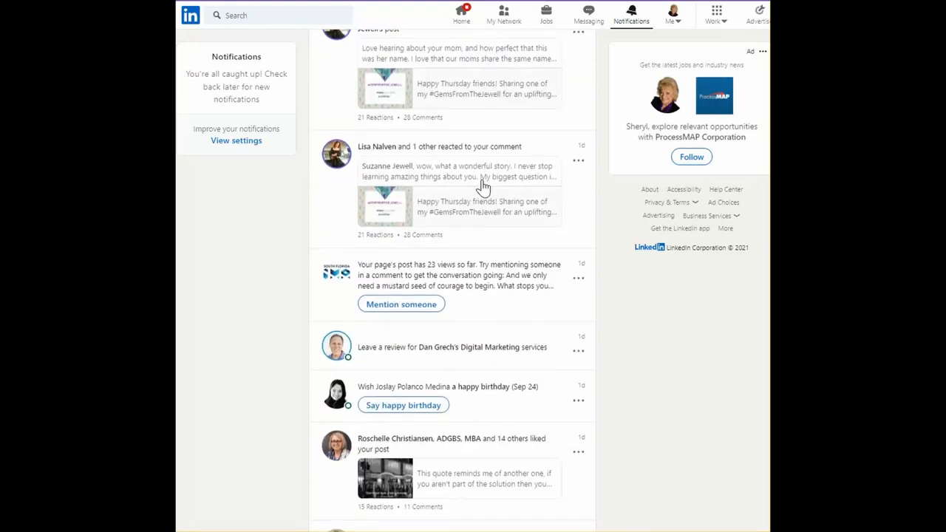
scroll("down", 3)
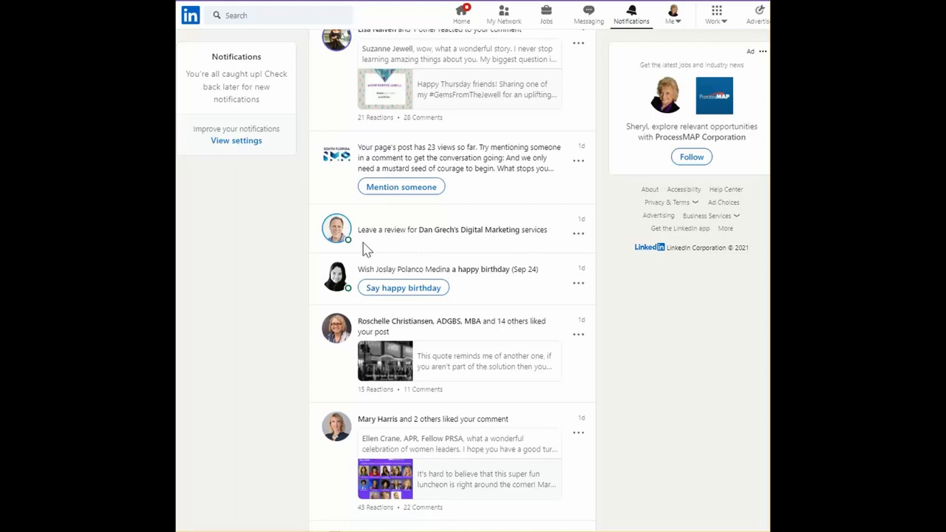
mouse_move(513, 243)
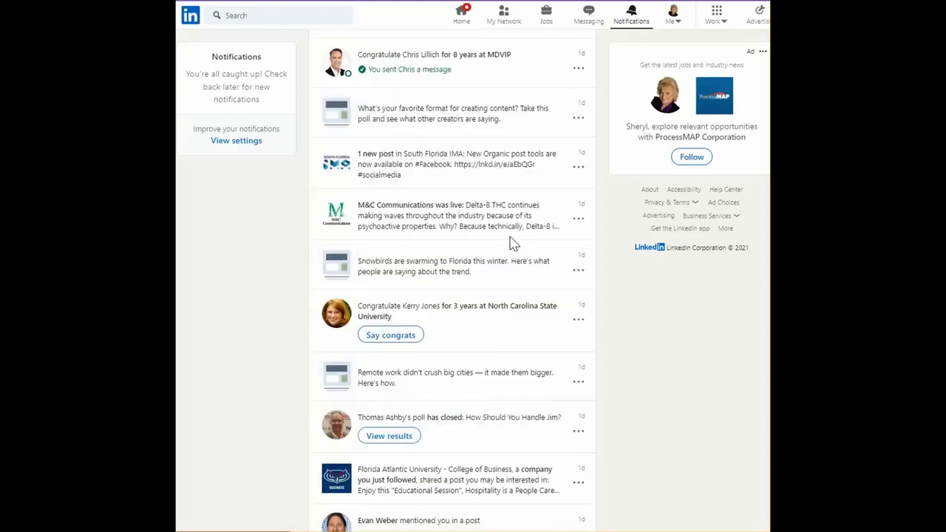
scroll("down", 3)
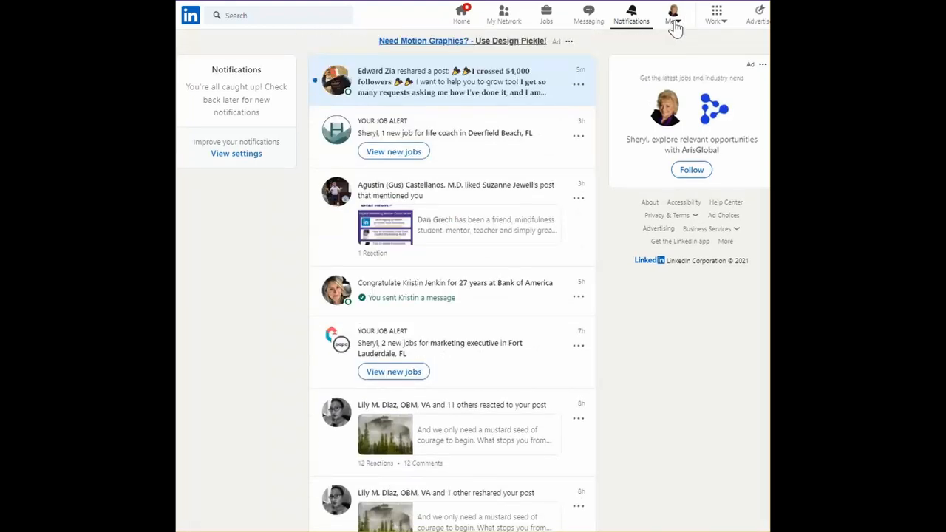
Return via Me > View Profile to the profile's full Services page.
left_click(674, 13)
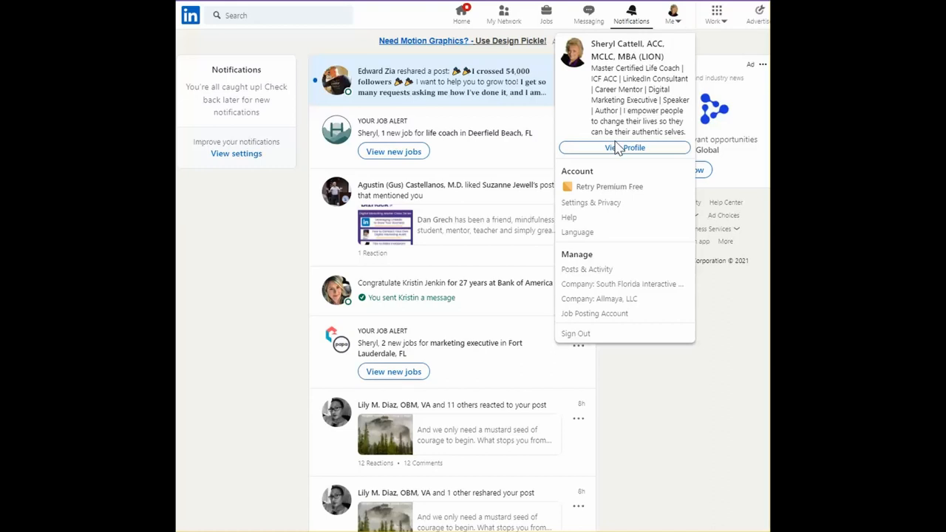
left_click(623, 148)
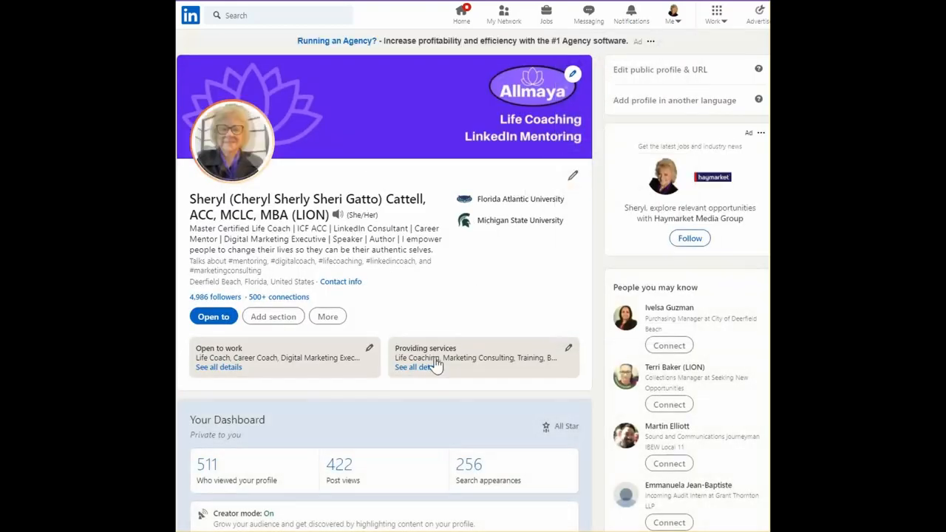
left_click(413, 366)
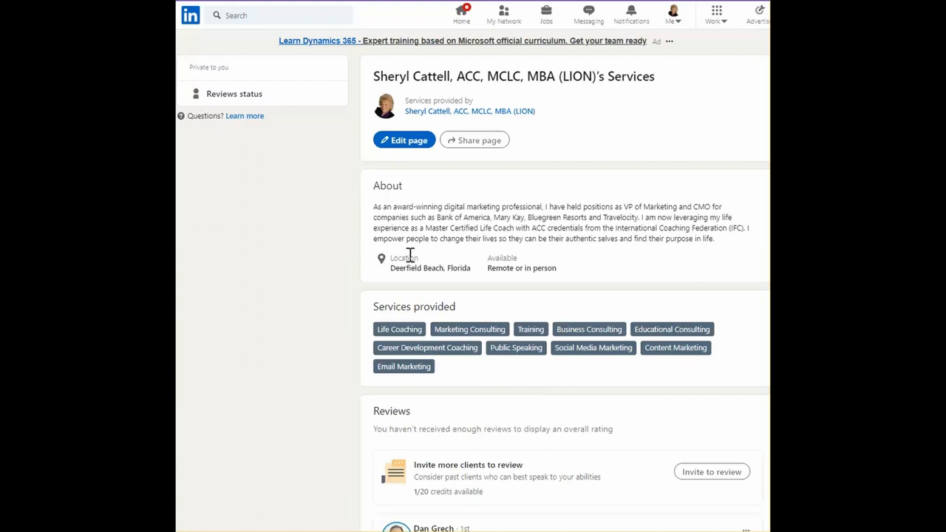
mouse_move(225, 97)
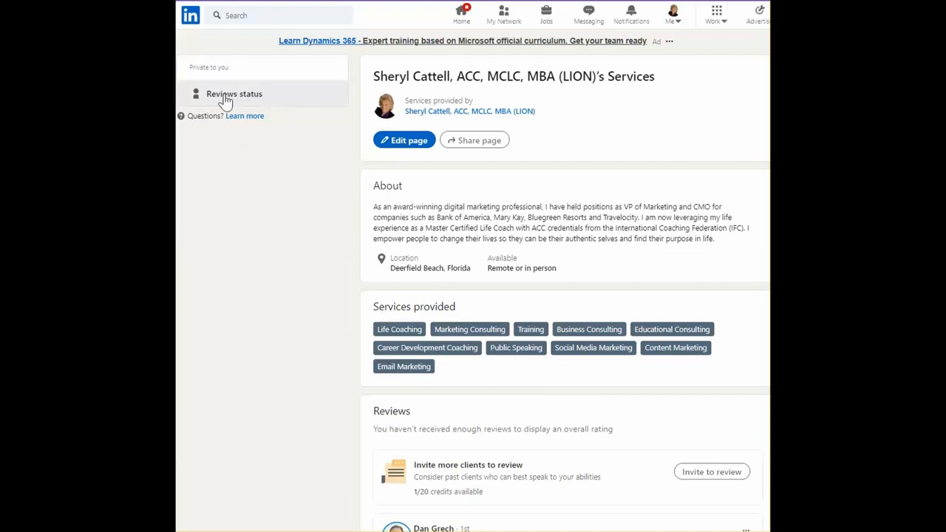
Show the Reviews status list of connections with pending reviews and hover a Message button.
left_click(233, 95)
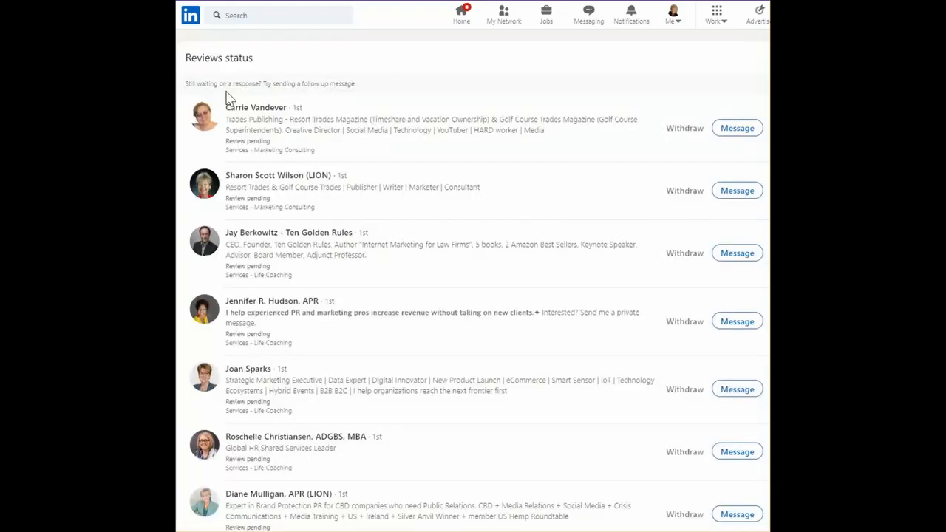
scroll("down", 3)
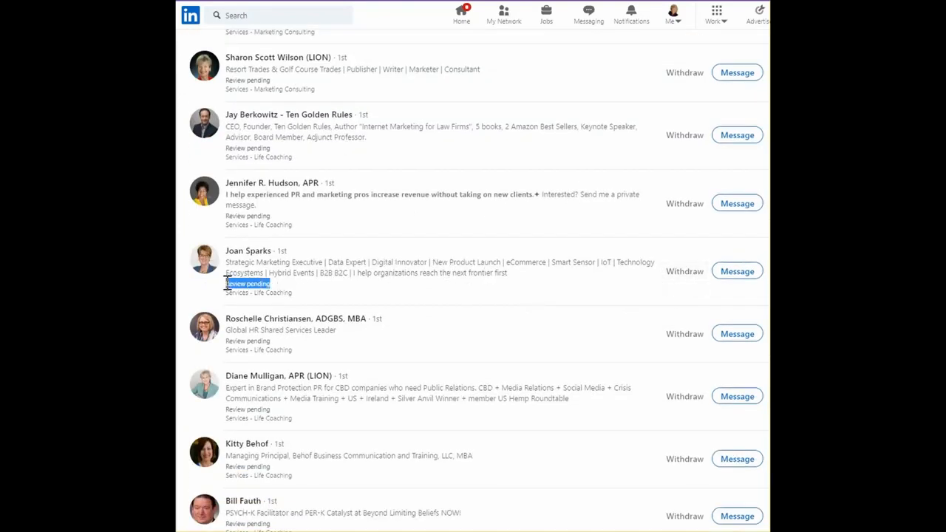
scroll("down", 3)
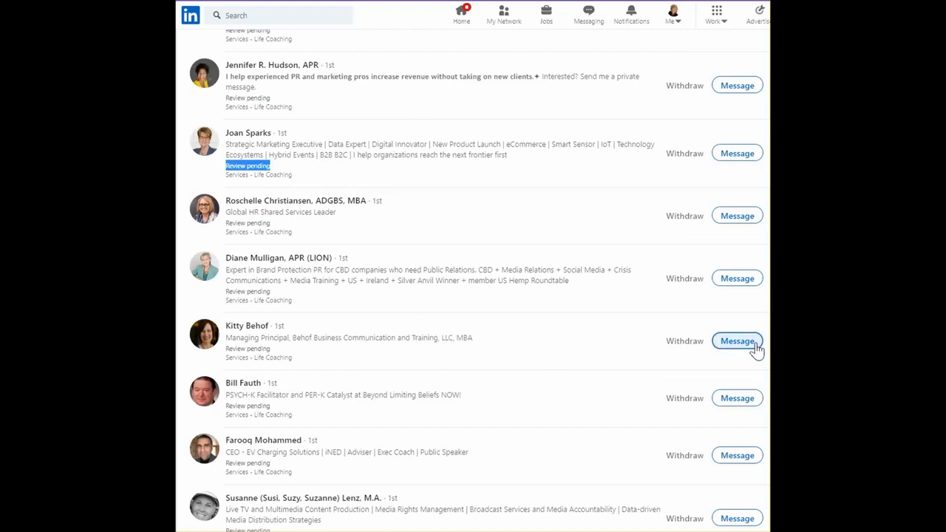
left_click(736, 340)
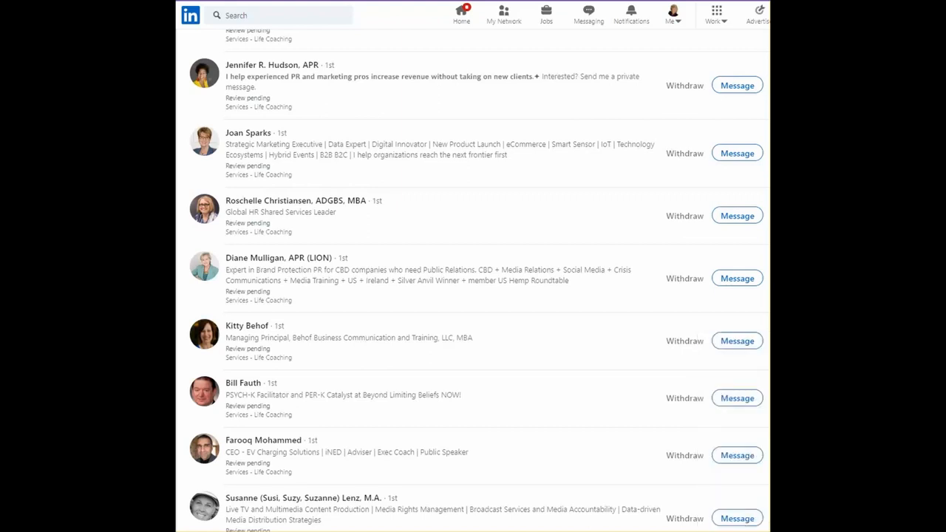
mouse_move(461, 243)
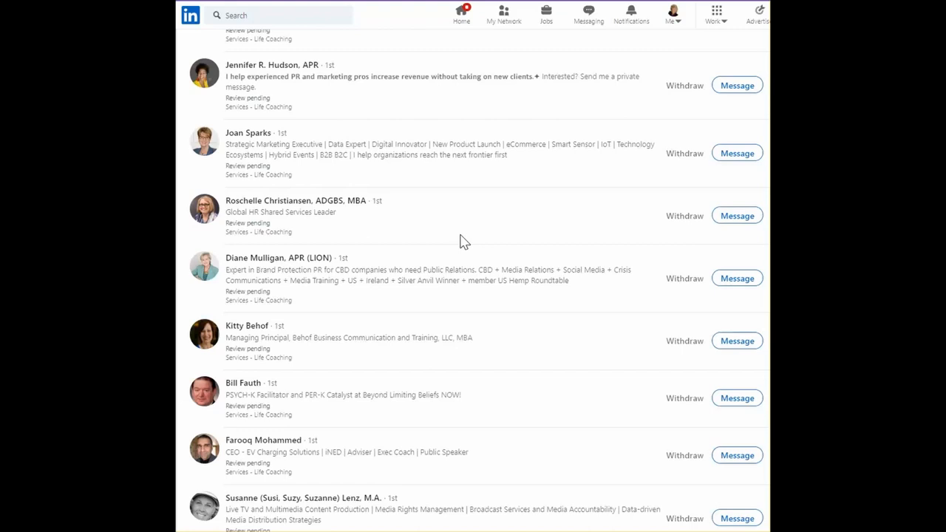